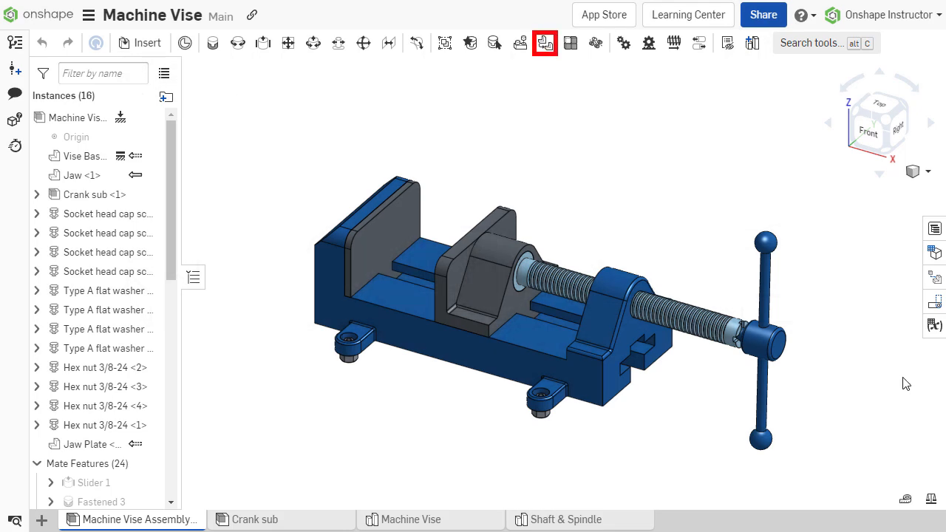
pyautogui.moveTo(545, 42)
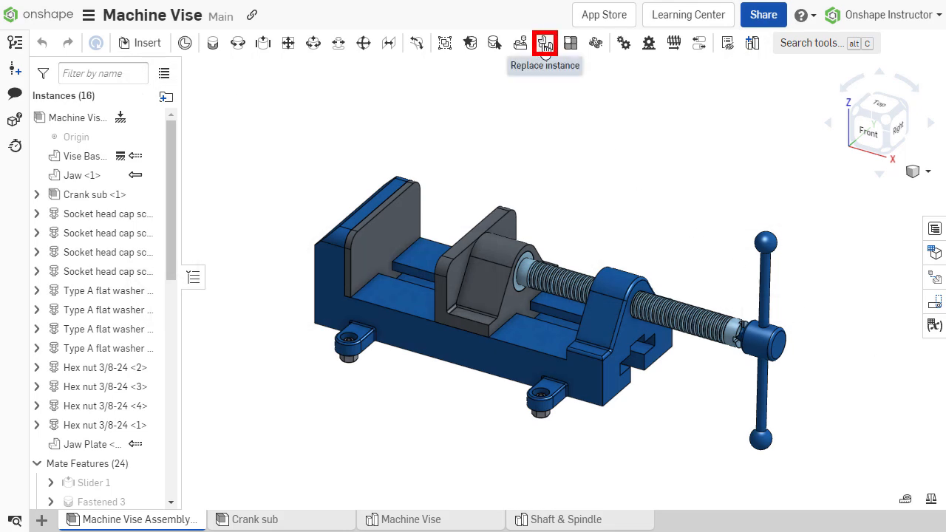
# Start the Replace instance tool for Jaw Plate <1> in the vise assembly.
pyautogui.click(545, 42)
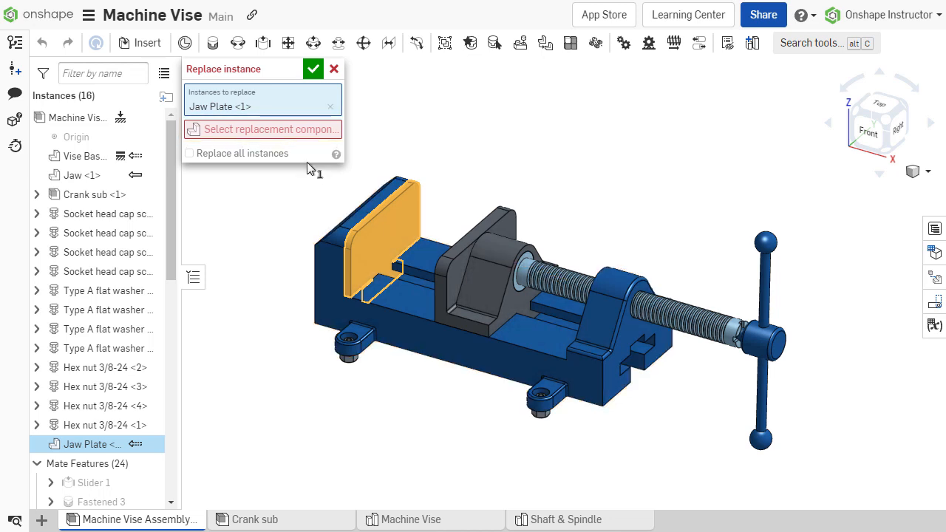
# Replace Jaw Plate with Offset Jaw Plate from the Machine Vise part studio.
pyautogui.click(268, 130)
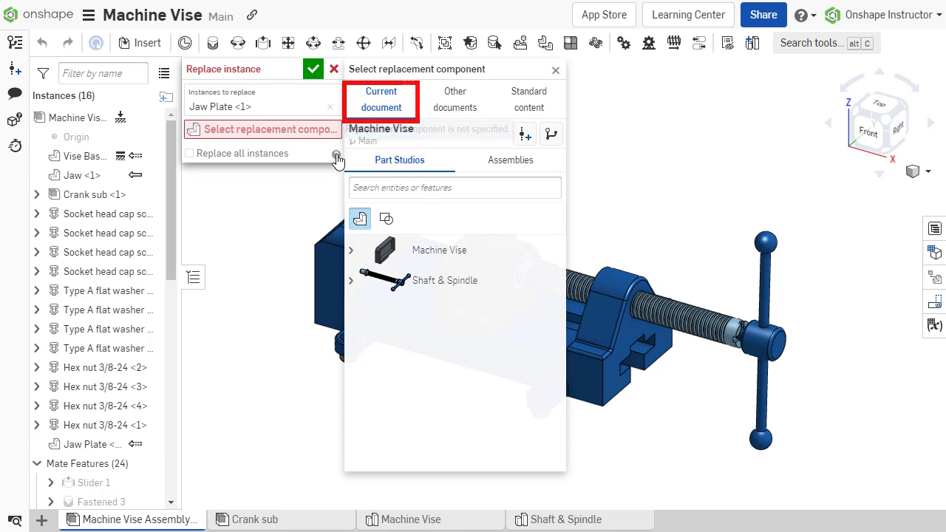
pyautogui.click(455, 99)
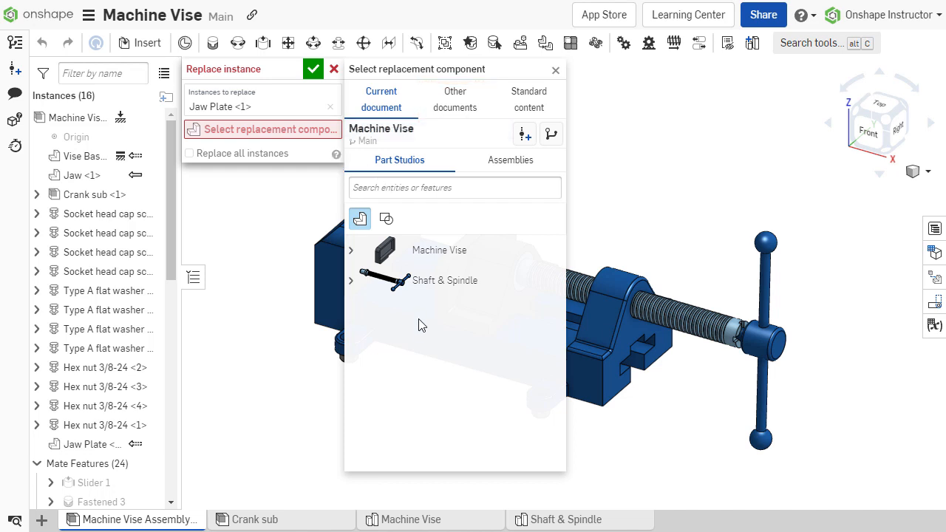
pyautogui.click(352, 250)
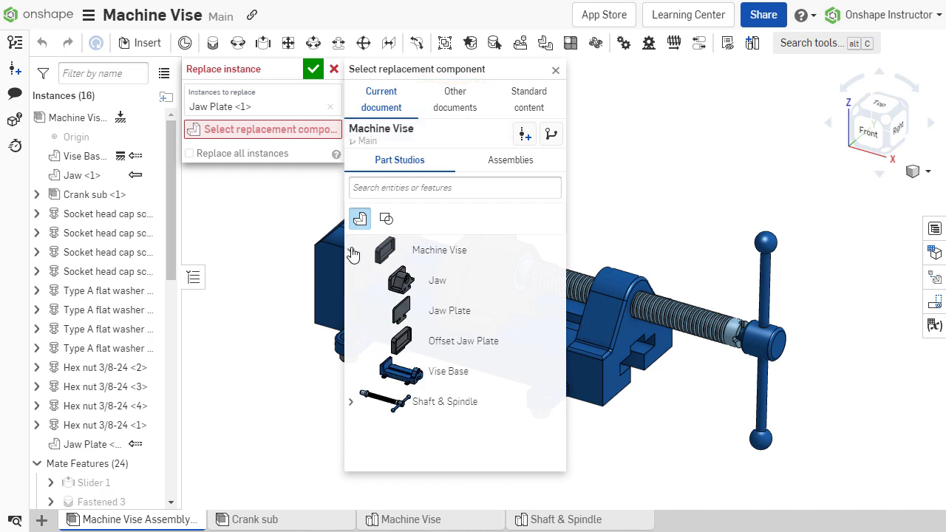
pyautogui.click(463, 341)
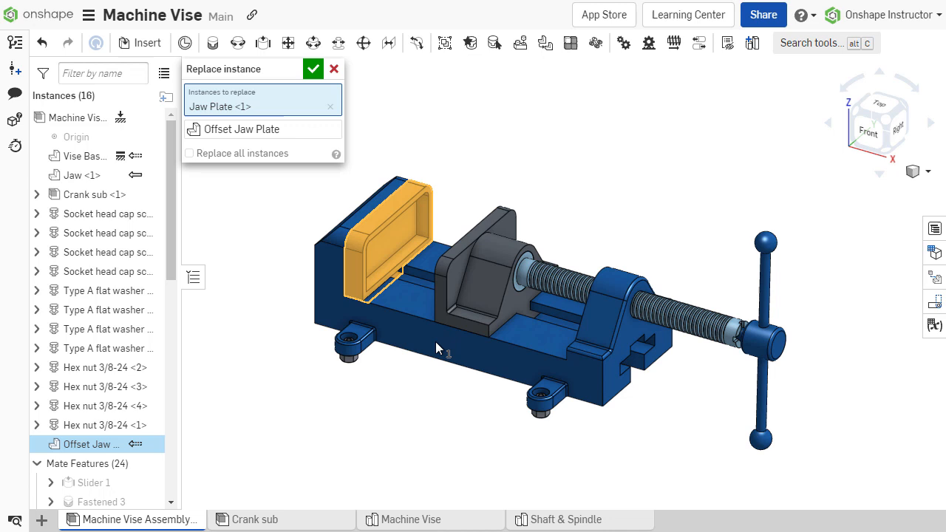
pyautogui.click(312, 68)
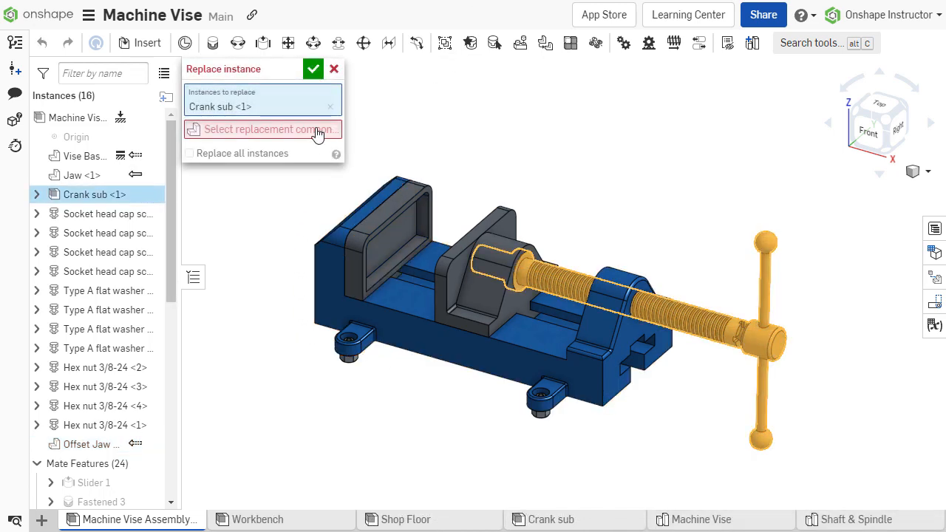
# Replace Crank sub <1> with the Crank sub assembly from version V1.
pyautogui.click(263, 129)
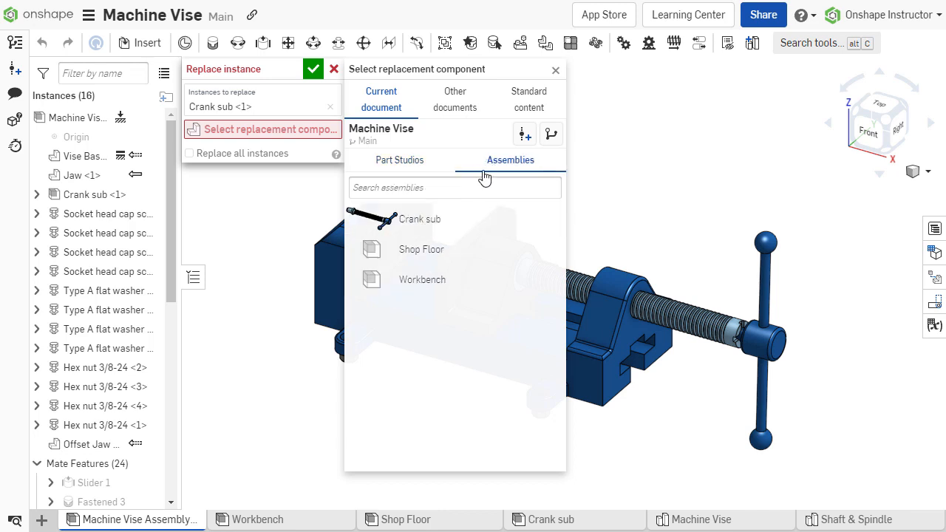
pyautogui.write('Crank sub')
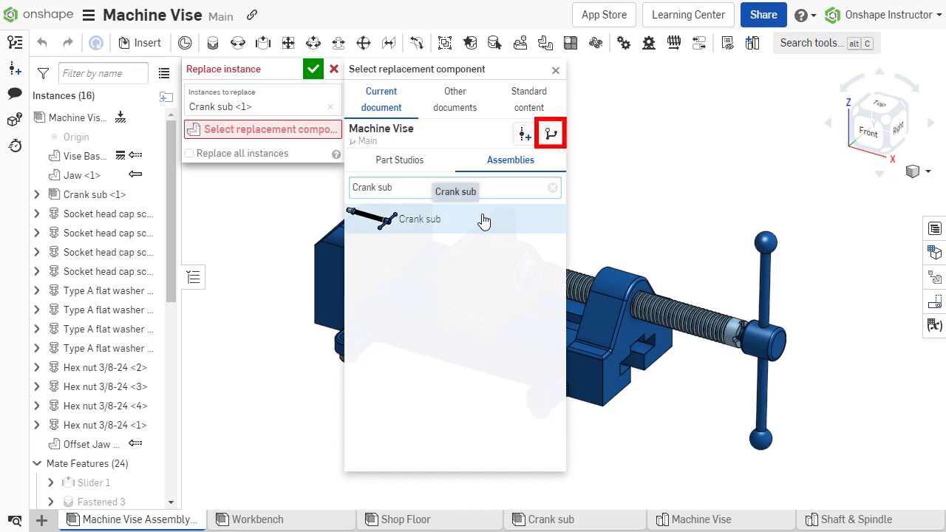
pyautogui.click(550, 134)
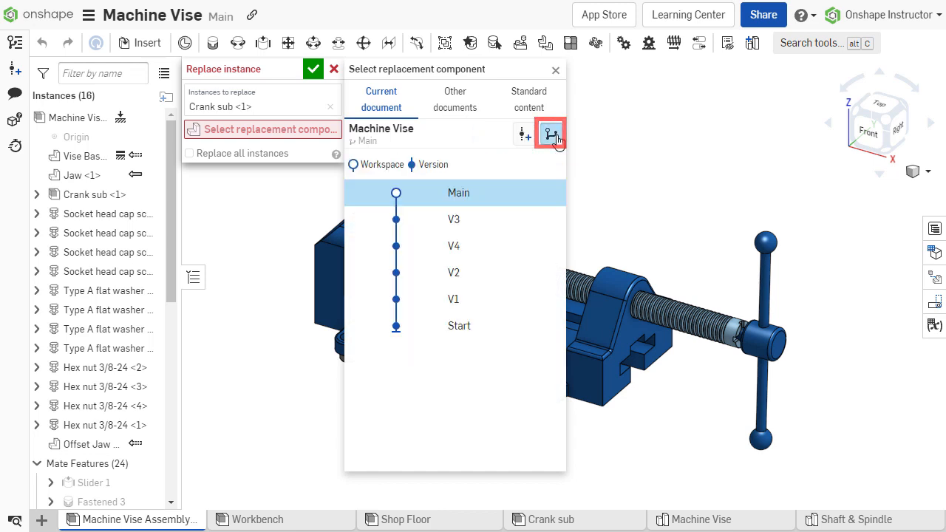
pyautogui.click(550, 134)
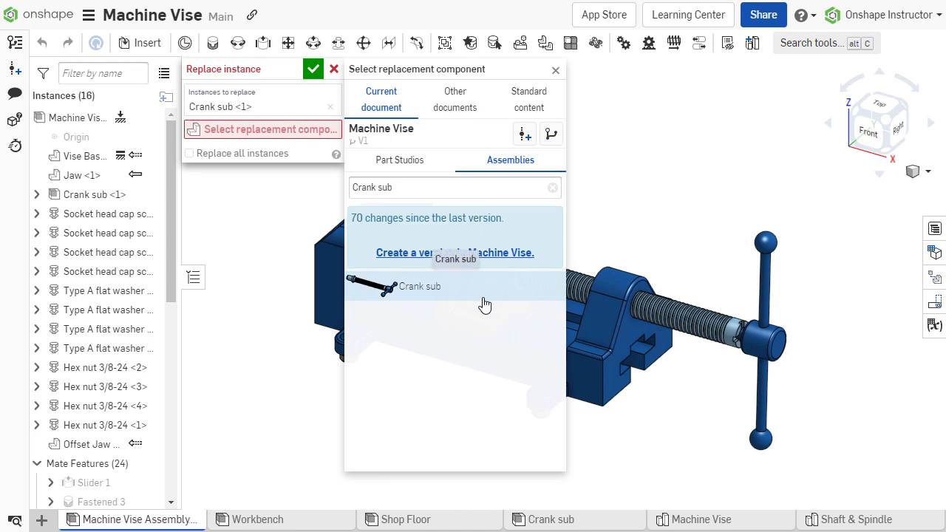
pyautogui.click(419, 286)
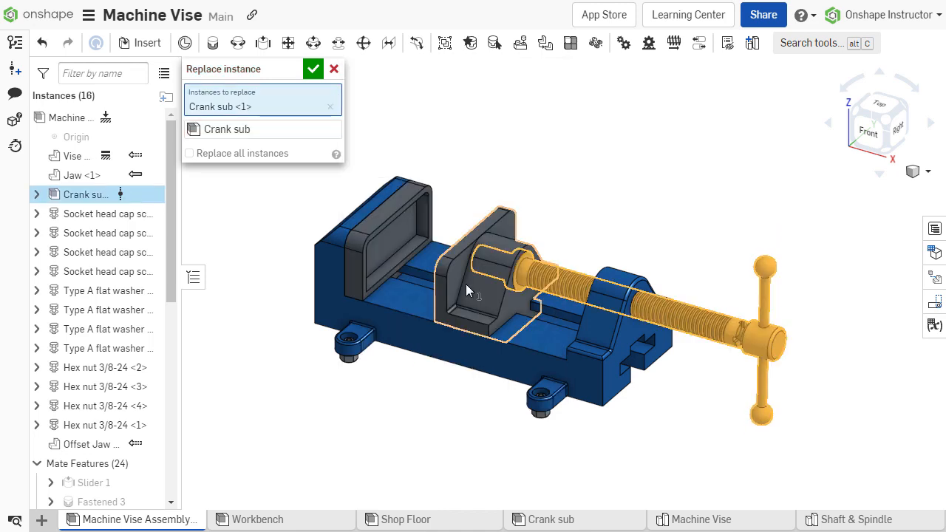
pyautogui.click(313, 68)
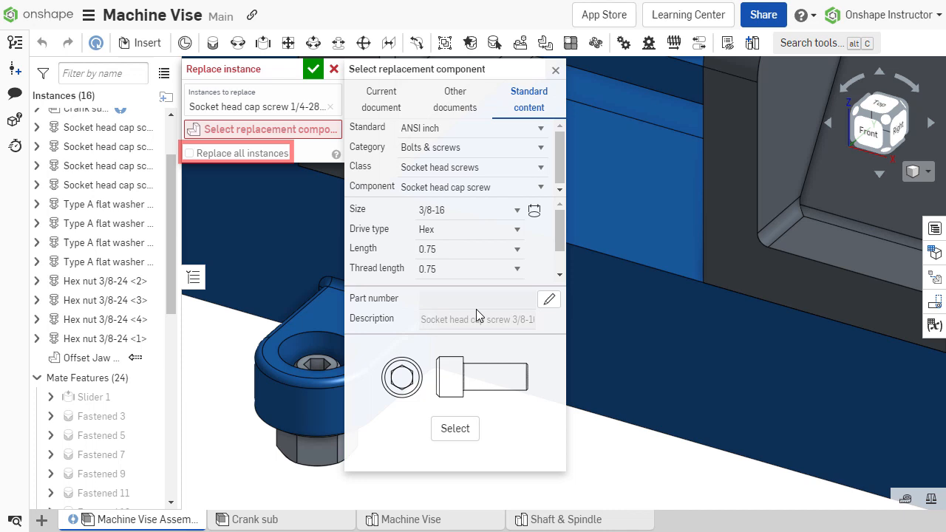
# Swap every 1/4-28 socket head cap screw for the 3/8-16 size.
pyautogui.click(455, 429)
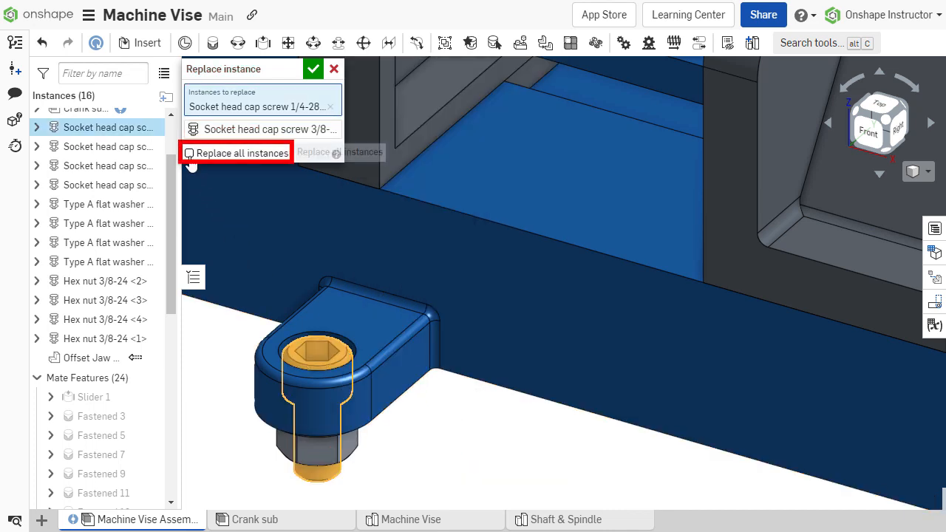
pyautogui.click(190, 153)
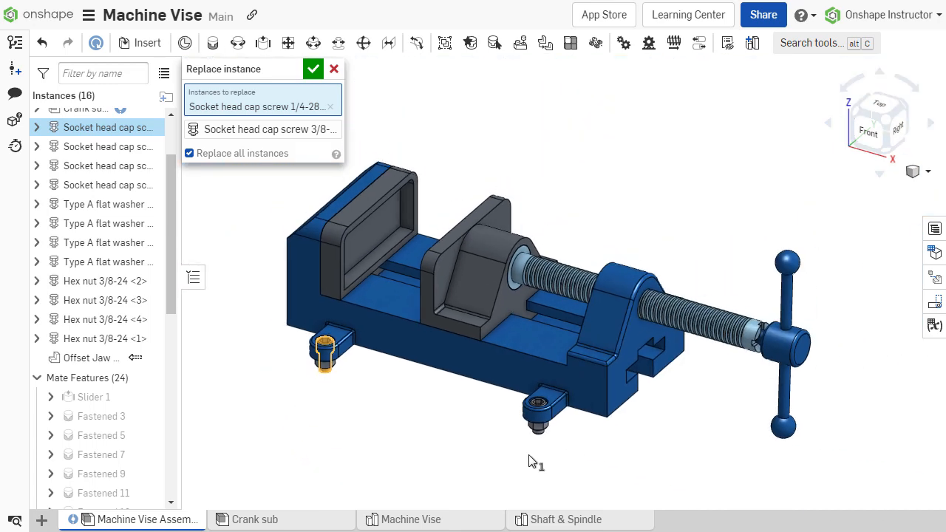
pyautogui.click(312, 68)
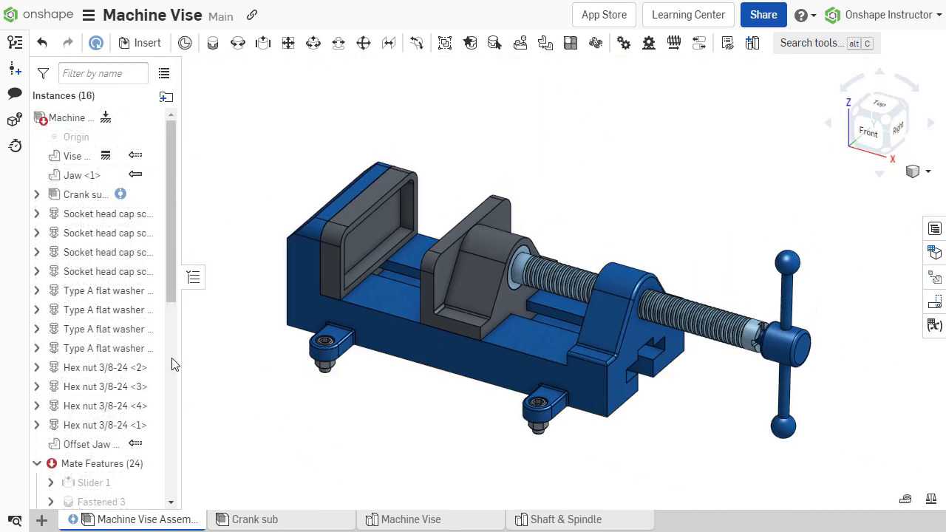
# Fix Fastened 1 by reselecting the Offset Jaw Plate mate connector.
pyautogui.scroll(-3)
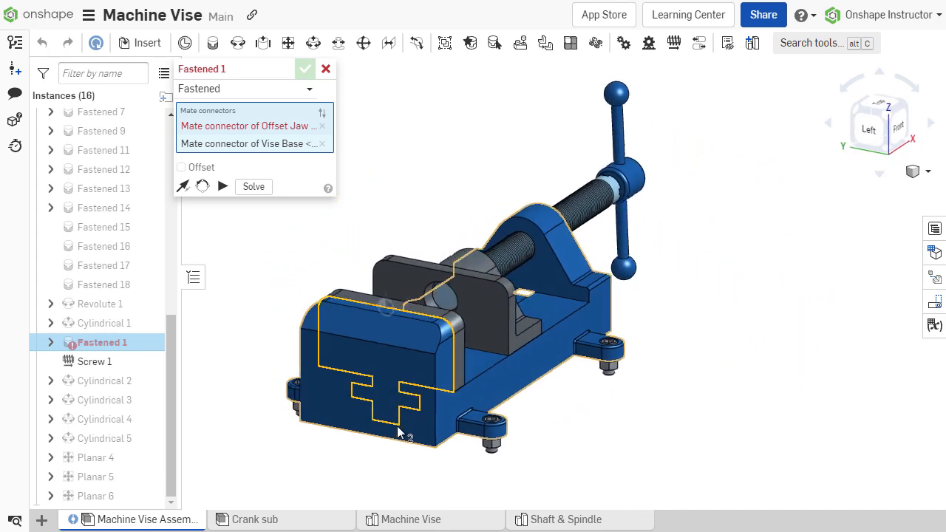
pyautogui.moveTo(399, 433); pyautogui.dragTo(569, 321)
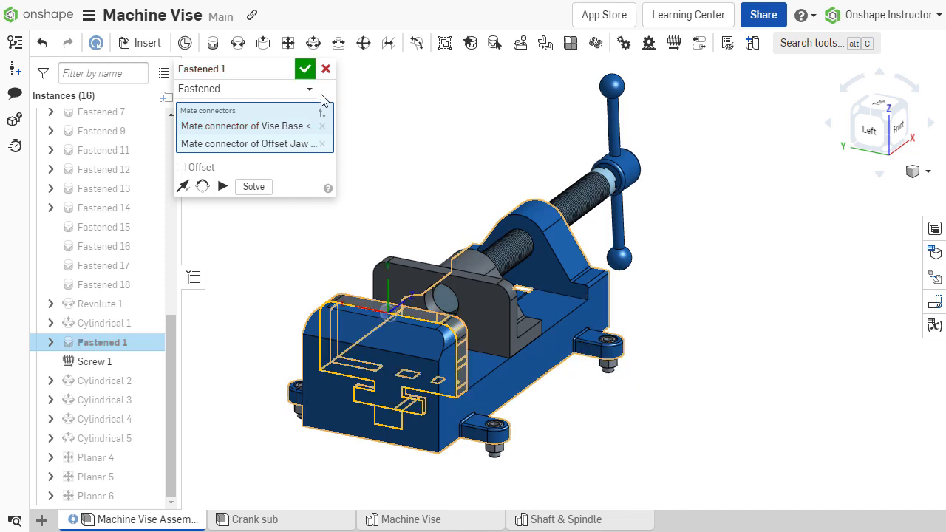
pyautogui.click(304, 68)
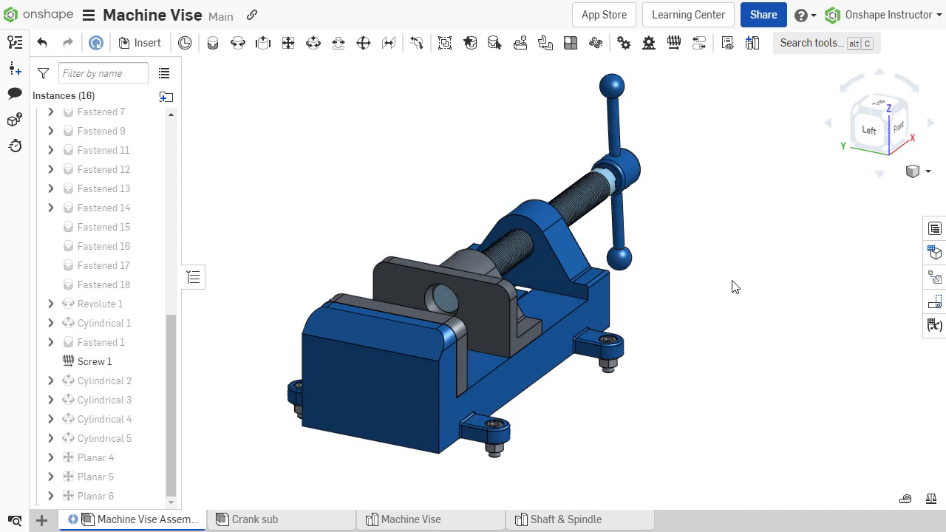